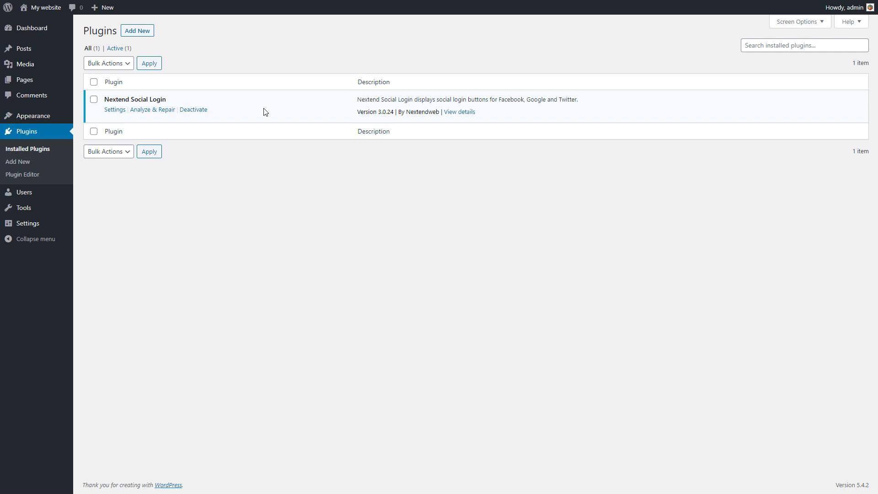
{"action": "mouse_move", "coordinate": [256, 120]}
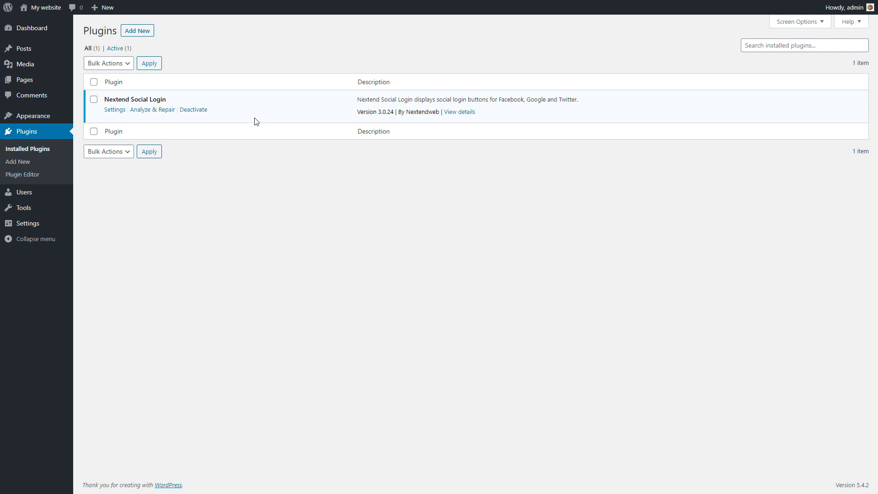
{"action": "mouse_move", "coordinate": [29, 224]}
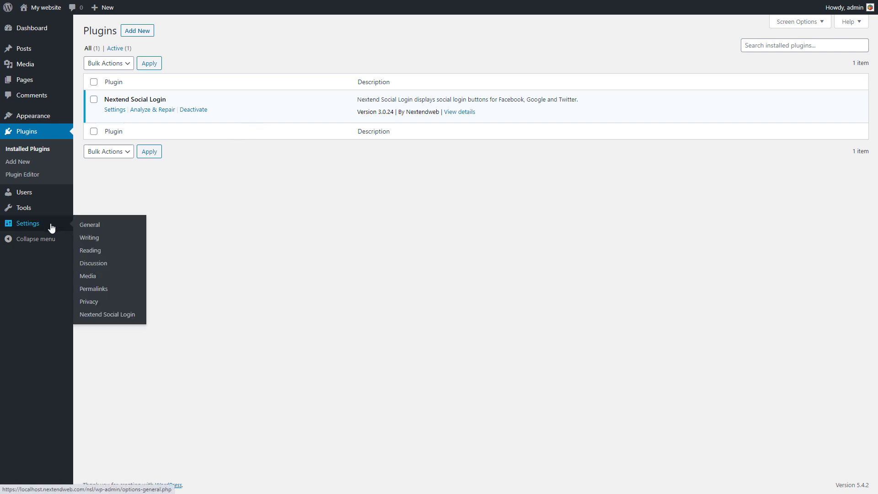
{"action": "mouse_move", "coordinate": [120, 317]}
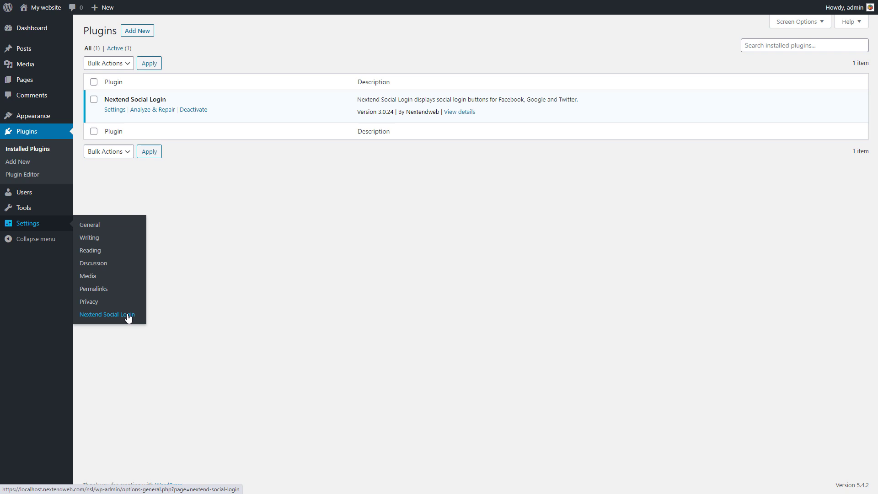
Step: Open Nextend Social Login's Facebook Getting Started guide and follow its developers.facebook.com/apps link
{"action": "left_click", "coordinate": [107, 315]}
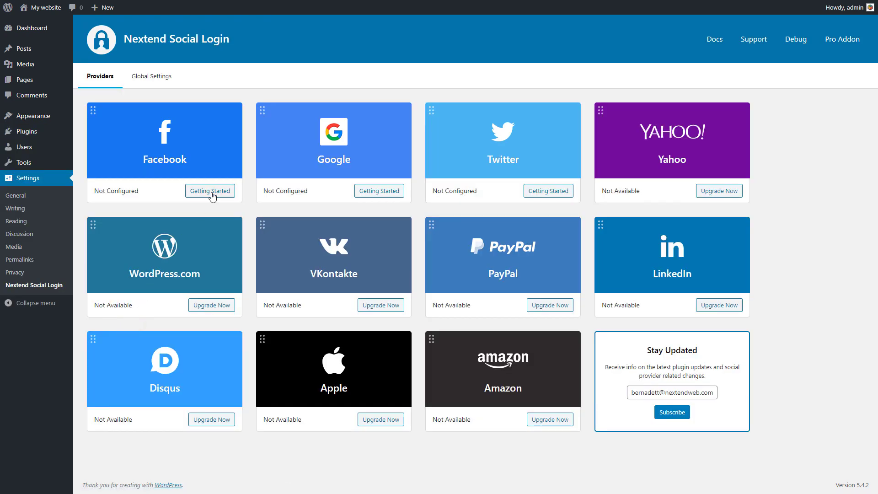
{"action": "mouse_move", "coordinate": [212, 195]}
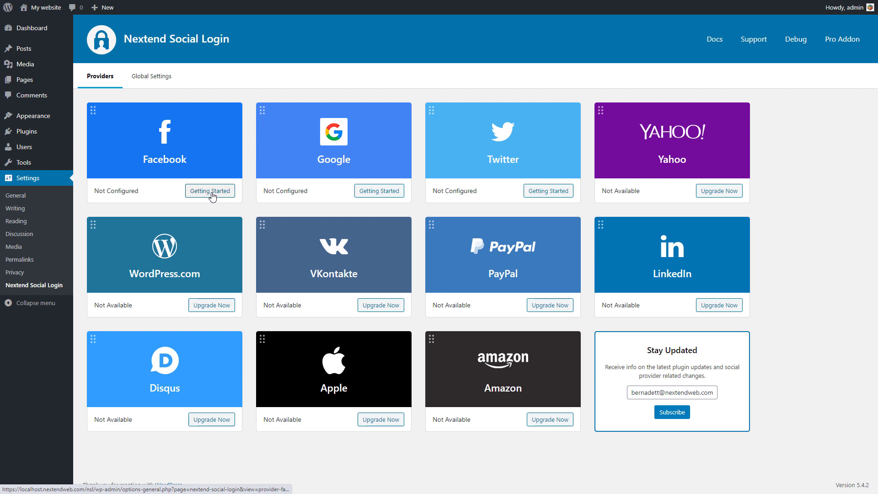
{"action": "left_click", "coordinate": [209, 191]}
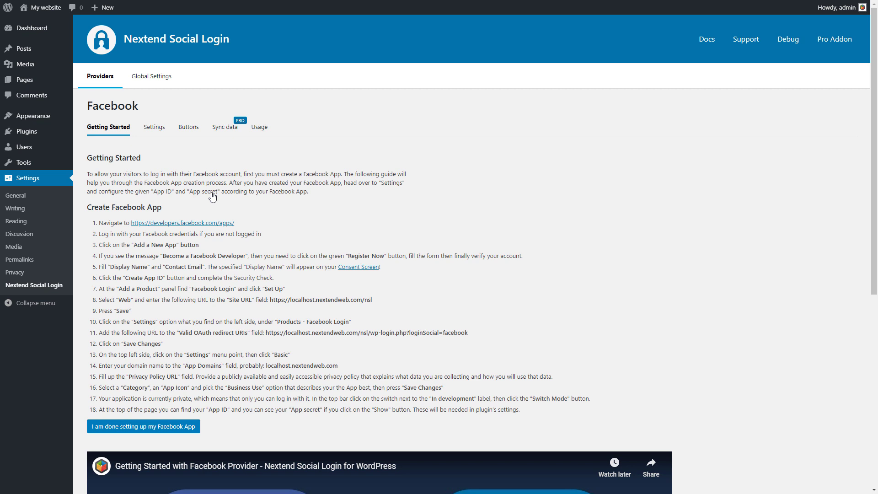
{"action": "left_click", "coordinate": [182, 223]}
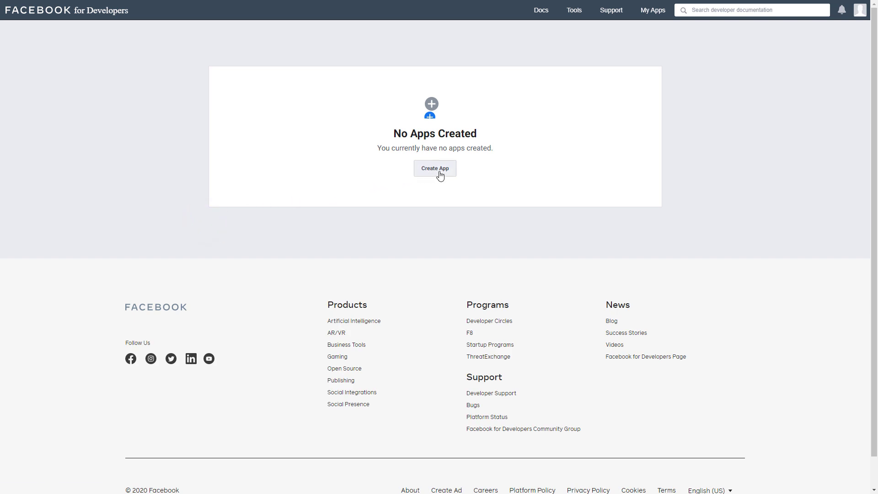
Step: Create a Facebook app named 'Nextend Social Login' and pass the I'm not a robot check
{"action": "left_click", "coordinate": [435, 168]}
{"action": "type", "text": "Nextend Social Login"}
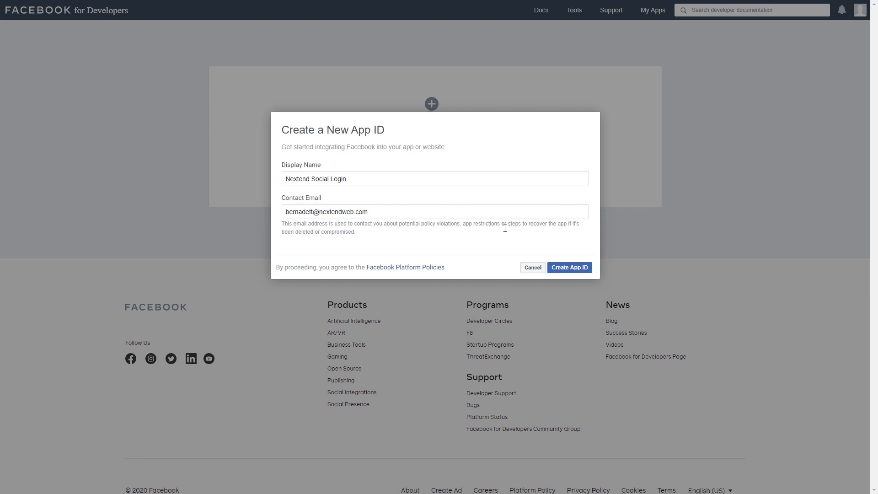
{"action": "left_click", "coordinate": [569, 268]}
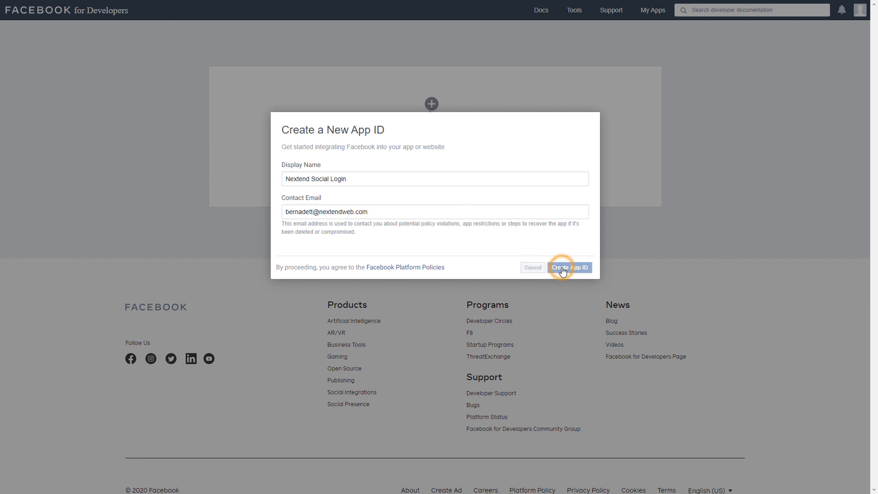
{"action": "left_click", "coordinate": [570, 267]}
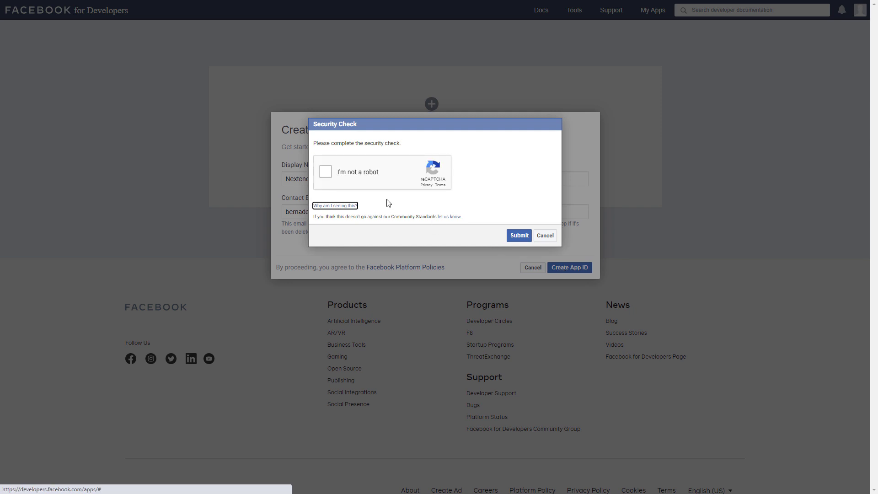
{"action": "left_click", "coordinate": [326, 171]}
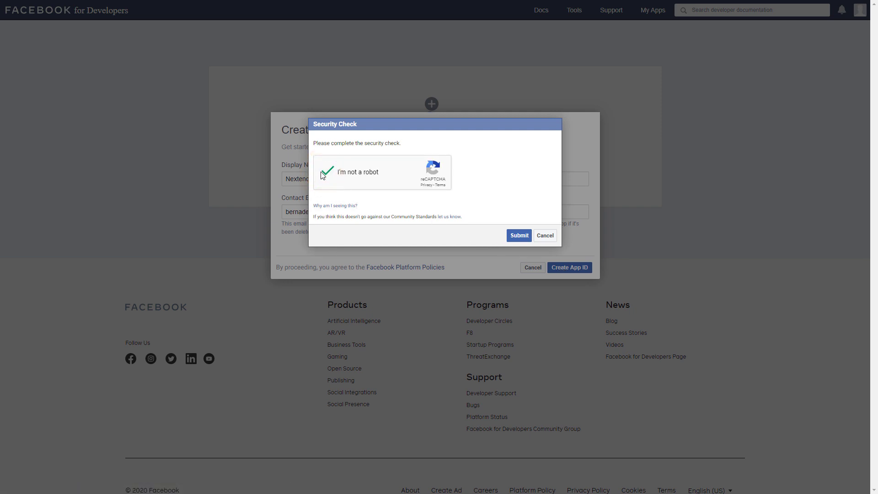
{"action": "left_click", "coordinate": [519, 235]}
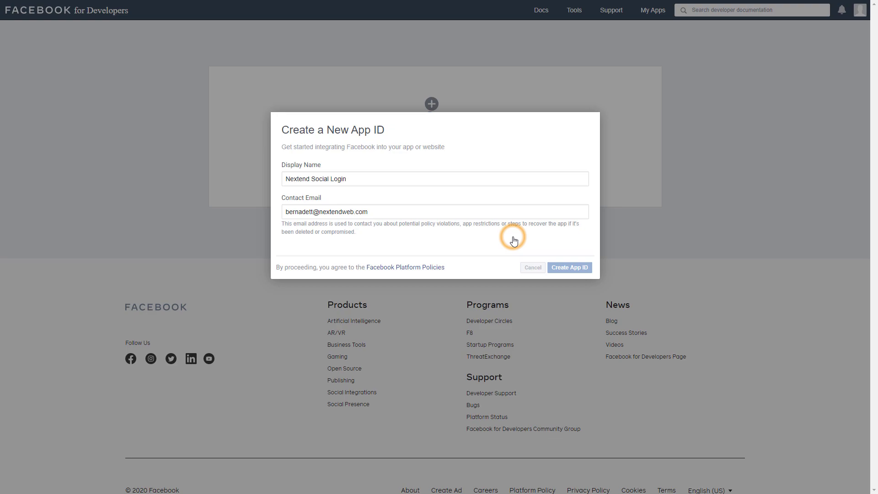
{"action": "left_click", "coordinate": [569, 267]}
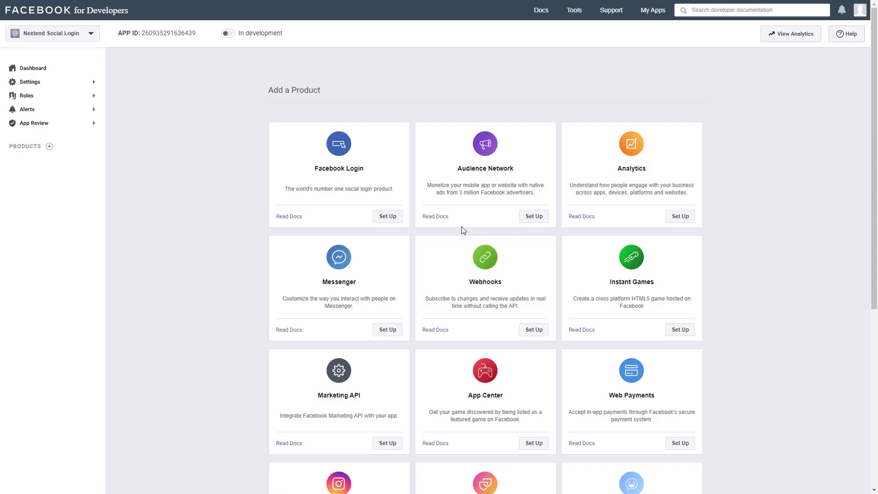
{"action": "mouse_move", "coordinate": [387, 217]}
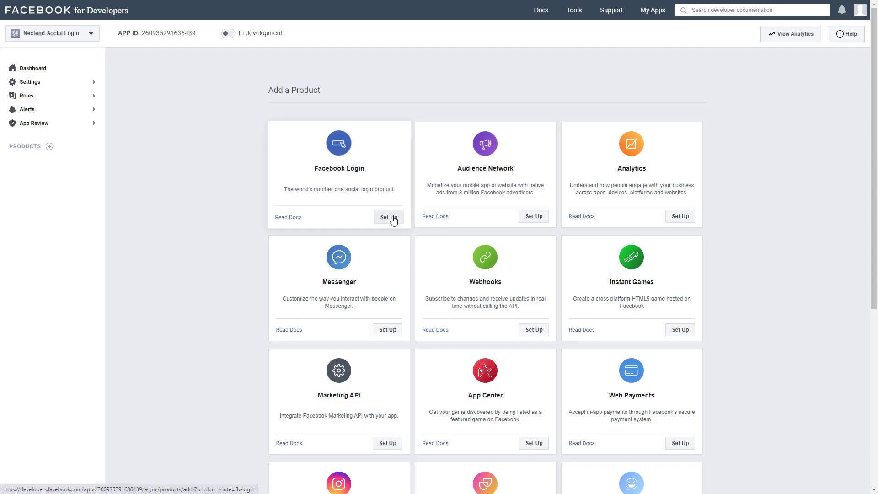
{"action": "left_click", "coordinate": [387, 217]}
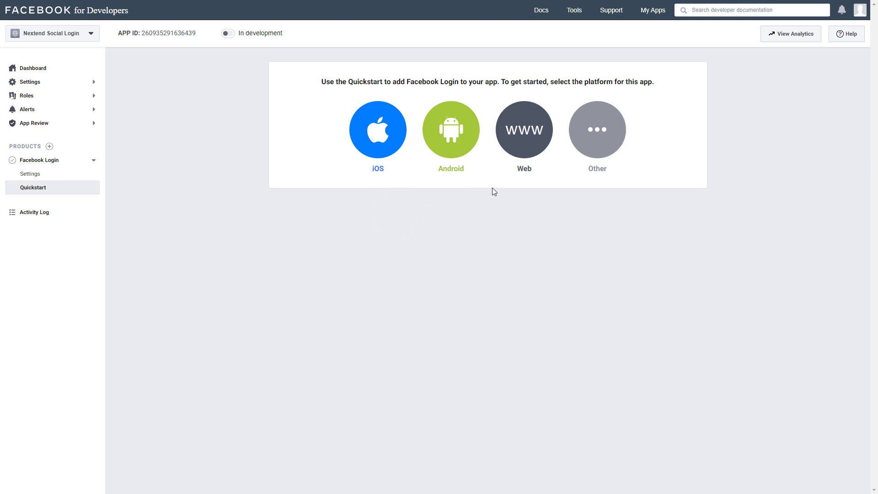
{"action": "left_click", "coordinate": [524, 129]}
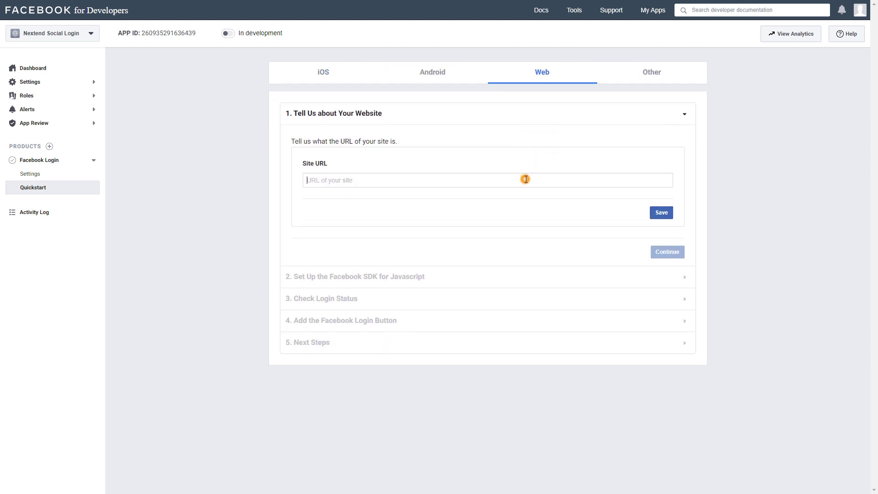
{"action": "type", "text": "https://"}
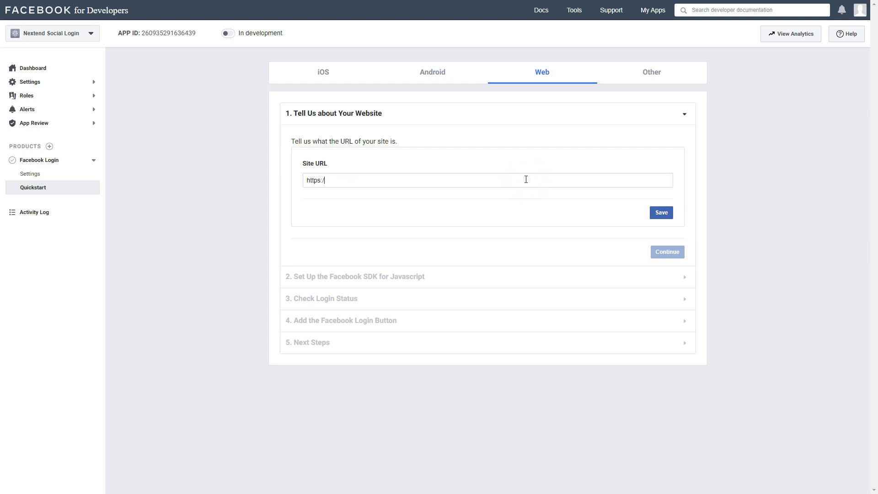
{"action": "type", "text": "localhost.nextendweb.com/nsl"}
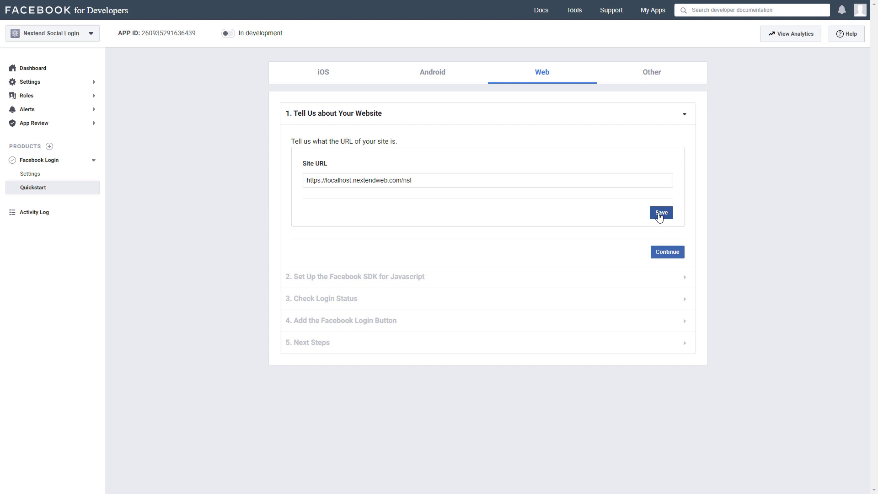
{"action": "left_click", "coordinate": [661, 212]}
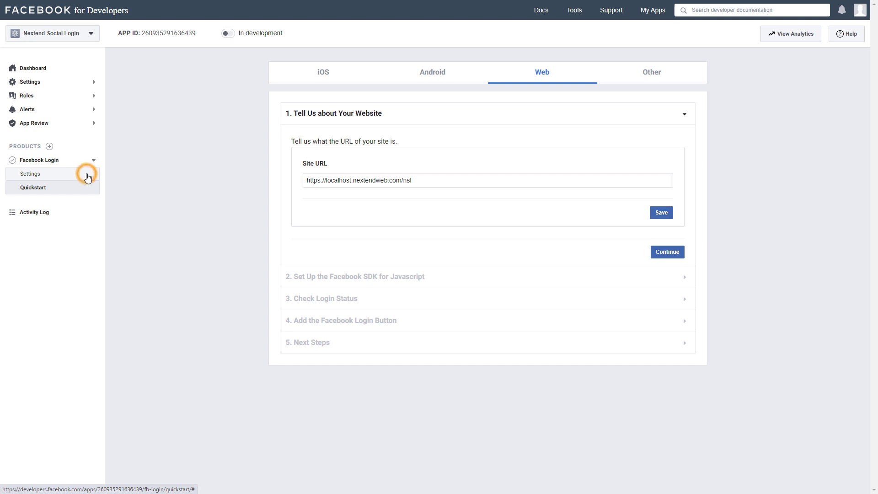
Step: Copy the guide's step 11 redirect URI ending wp-login.php?loginSocial=facebook
{"action": "left_click", "coordinate": [30, 173]}
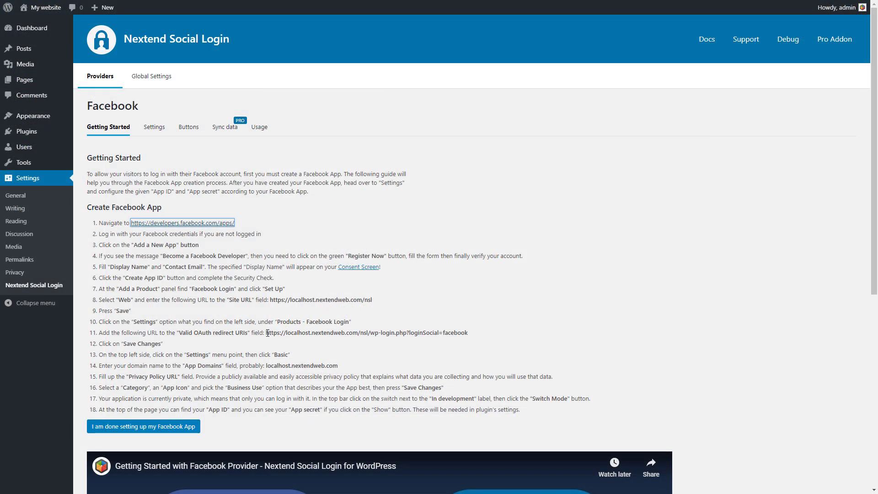
{"action": "left_click_drag", "start_coordinate": [267, 332], "coordinate": [458, 333]}
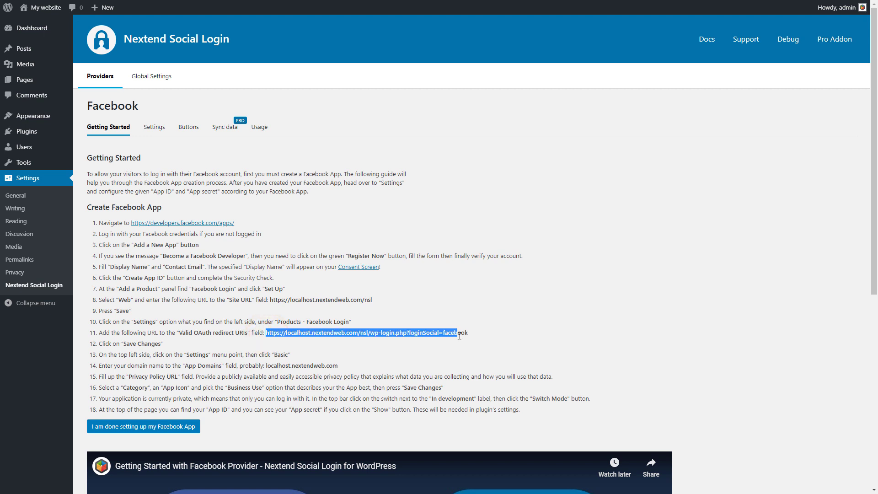
{"action": "right_click", "coordinate": [458, 332]}
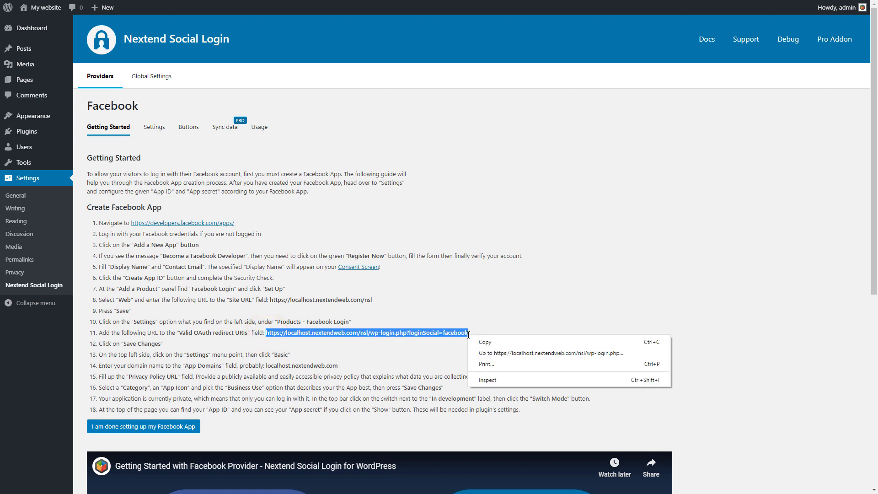
{"action": "left_click", "coordinate": [474, 344]}
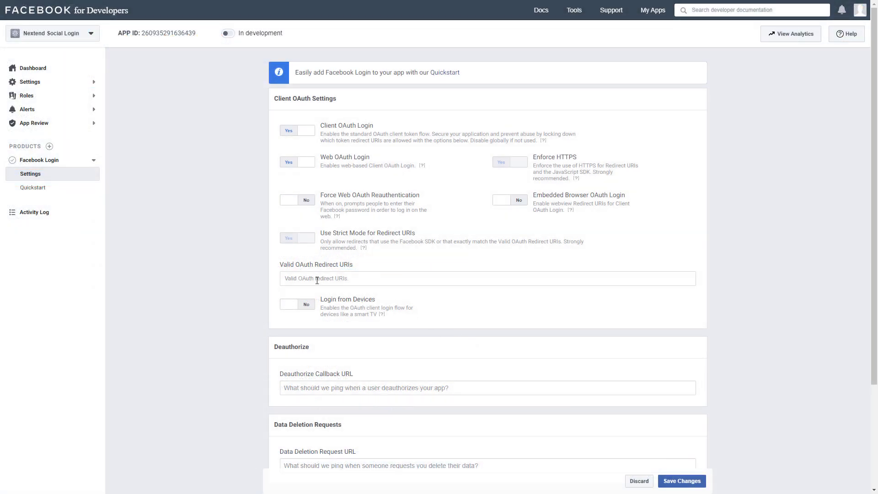
Step: Paste the WordPress login URL into Valid OAuth Redirect URIs and save changes
{"action": "right_click", "coordinate": [317, 279]}
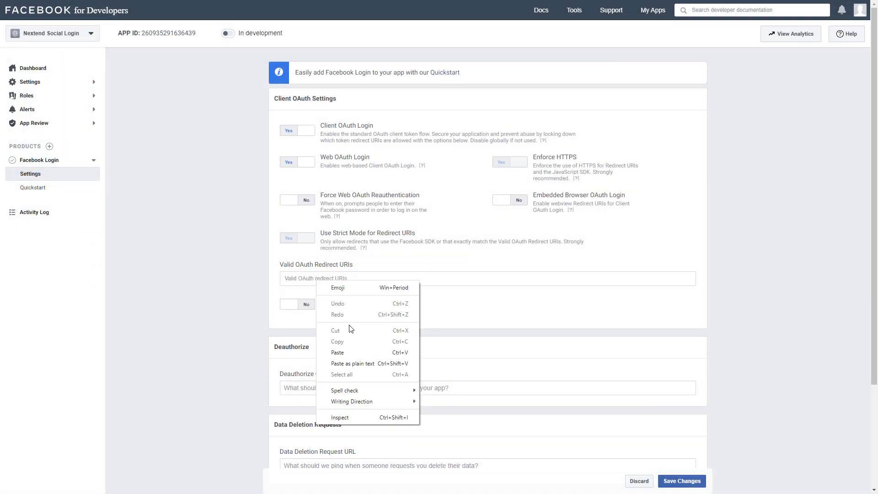
{"action": "left_click", "coordinate": [337, 352]}
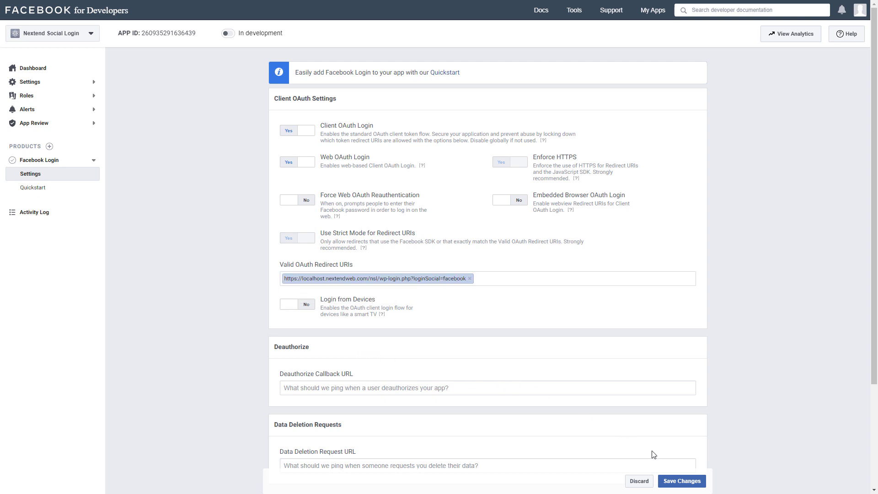
{"action": "left_click", "coordinate": [681, 481]}
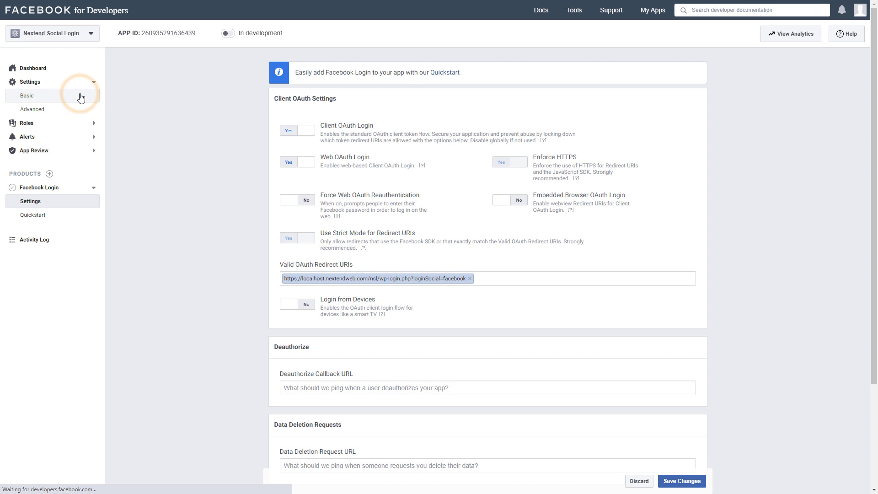
Step: Save basic settings: domain localhost.nextendweb.com, privacy policy URL, own-business use, Education category
{"action": "left_click", "coordinate": [26, 96]}
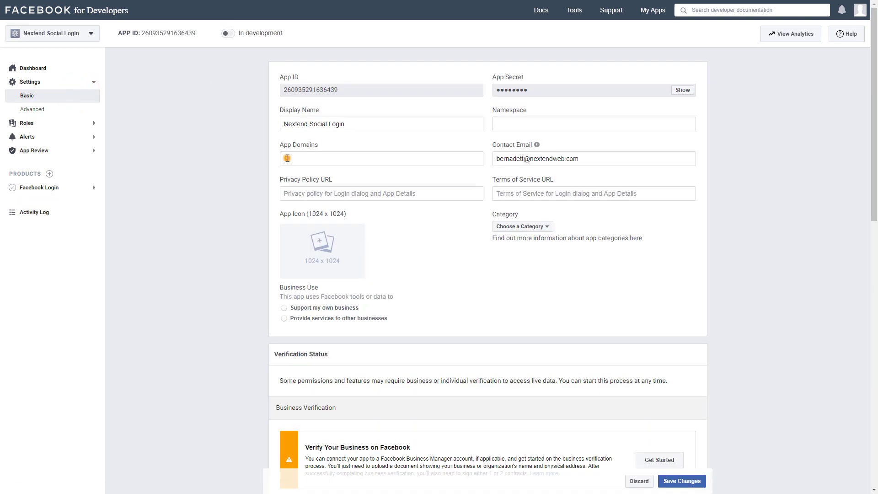
{"action": "type", "text": "loc"}
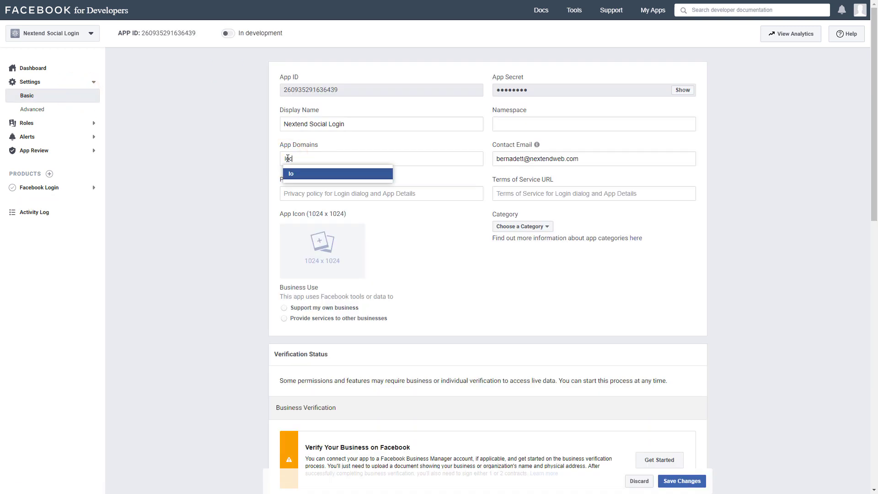
{"action": "type", "text": "localhost.nextendweb.com"}
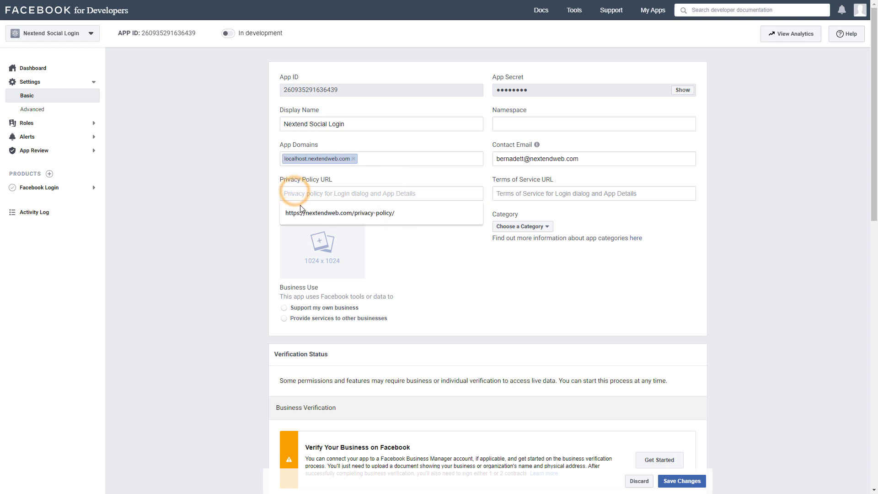
{"action": "left_click", "coordinate": [340, 212]}
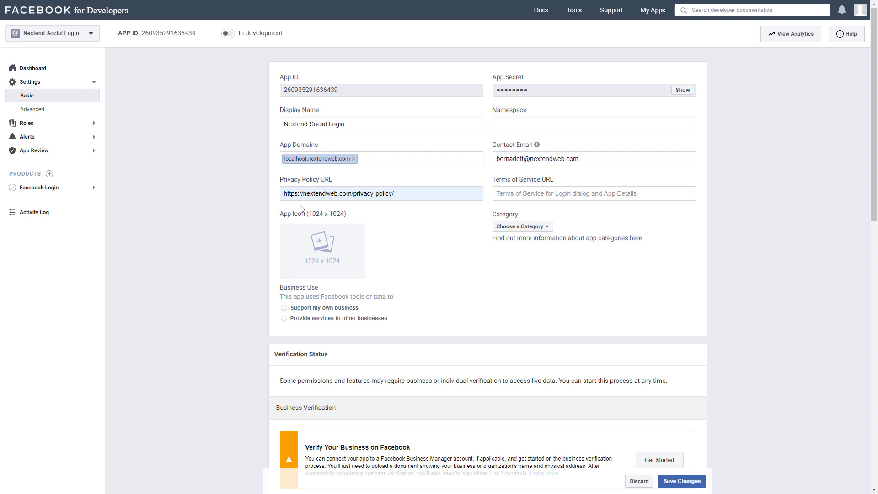
{"action": "mouse_move", "coordinate": [309, 225]}
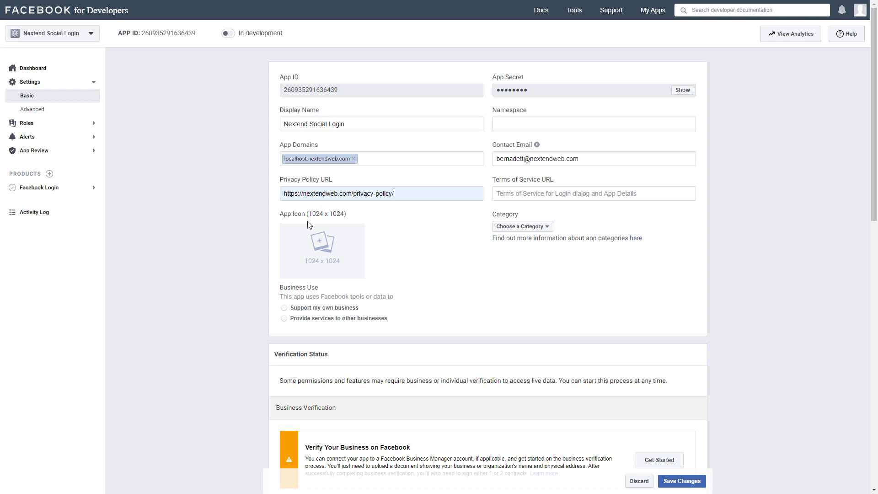
{"action": "left_click", "coordinate": [284, 308]}
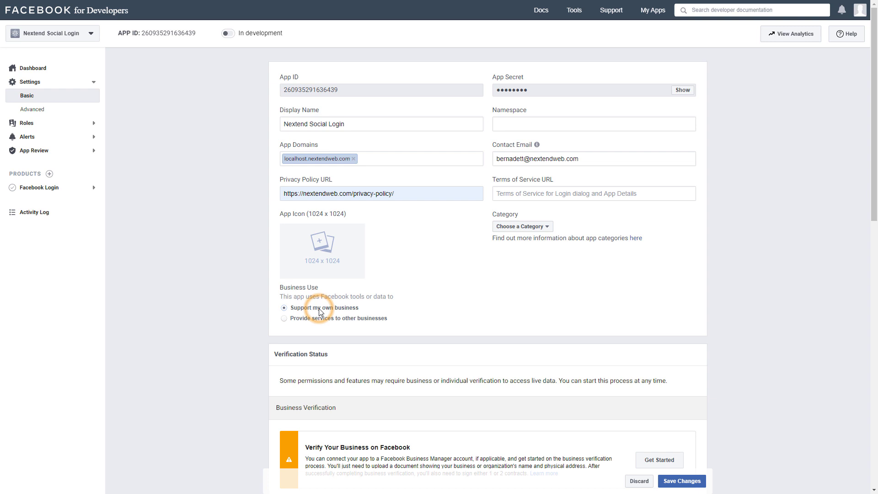
{"action": "left_click", "coordinate": [523, 227]}
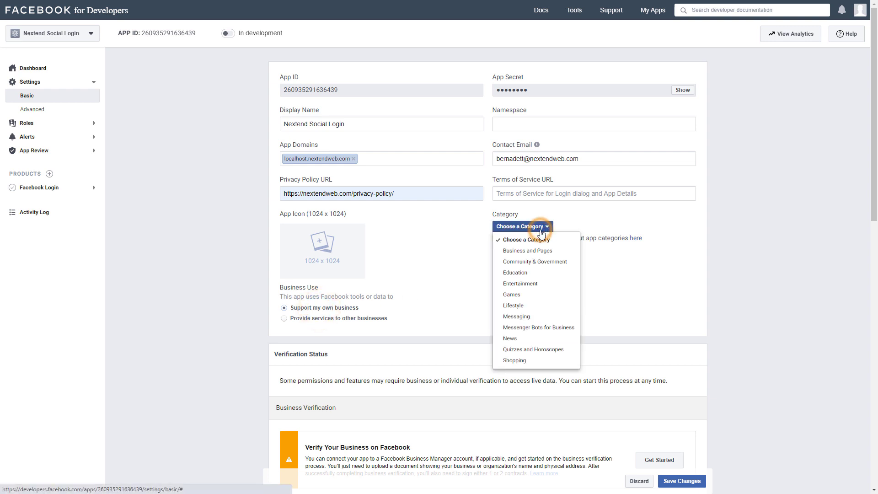
{"action": "left_click", "coordinate": [515, 272]}
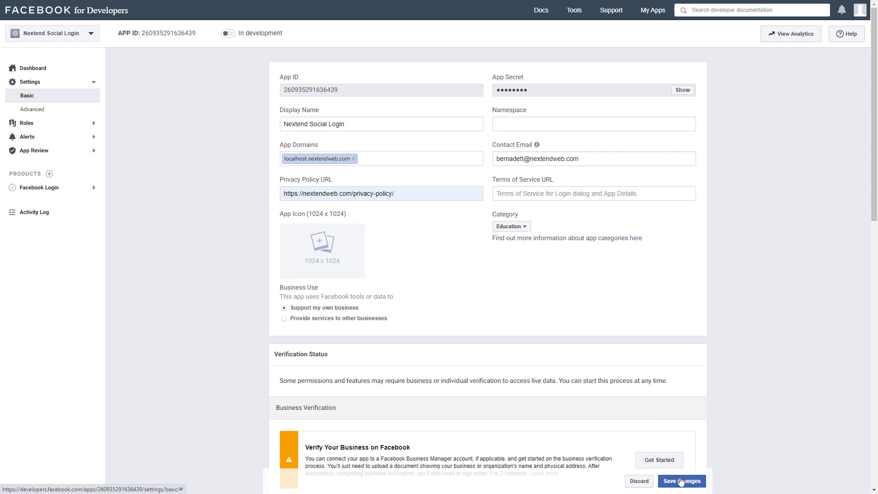
{"action": "left_click", "coordinate": [683, 481]}
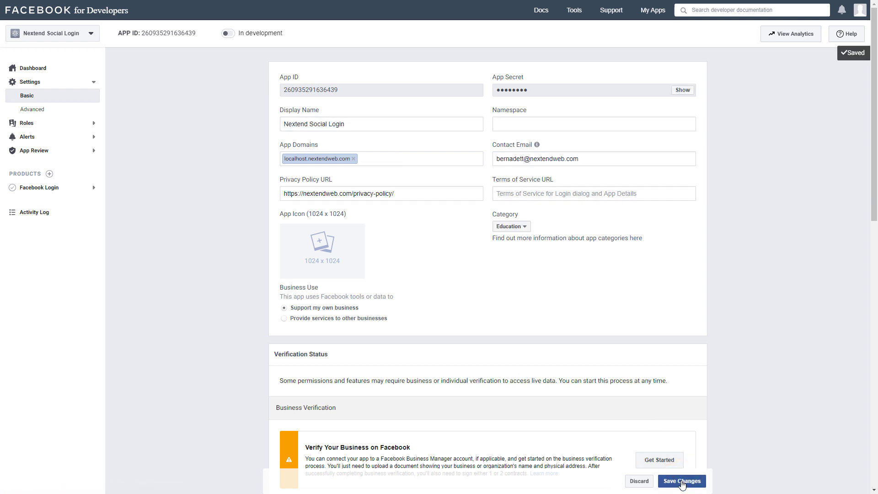
{"action": "mouse_move", "coordinate": [244, 91]}
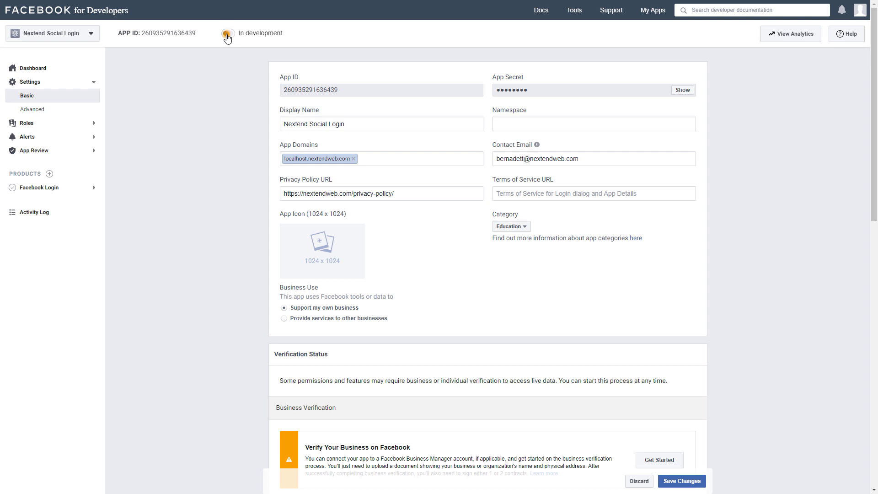
Step: Switch the Nextend Social Login app from In development to Live mode
{"action": "left_click", "coordinate": [227, 33]}
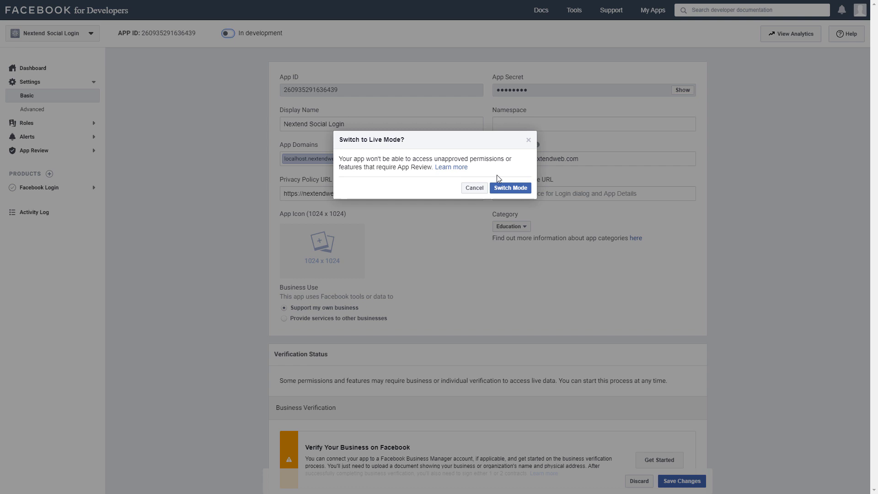
{"action": "left_click", "coordinate": [511, 188]}
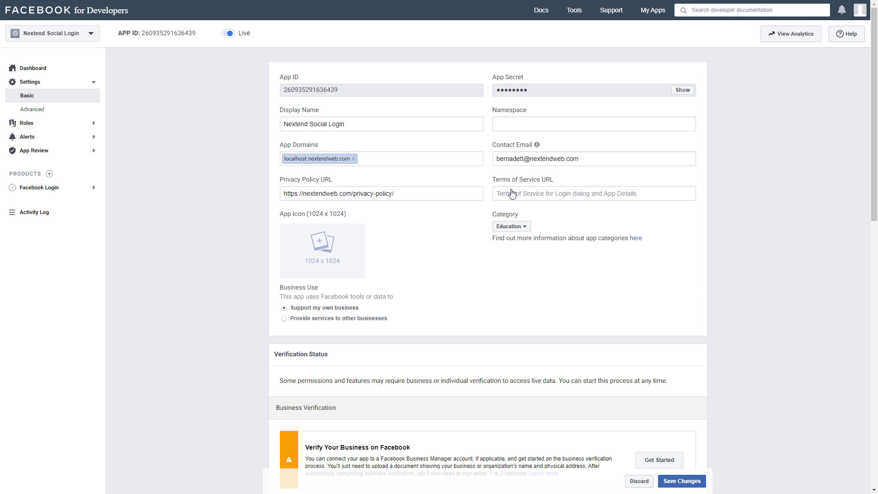
{"action": "mouse_move", "coordinate": [336, 58]}
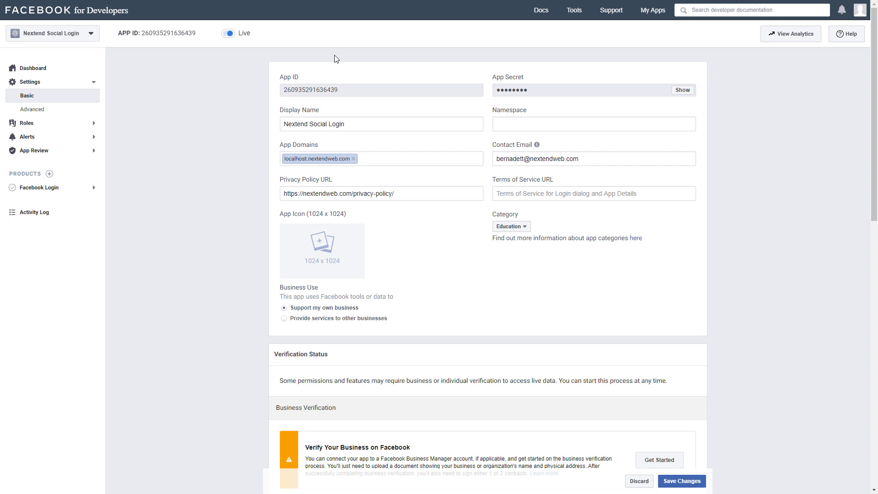
{"action": "mouse_move", "coordinate": [339, 94]}
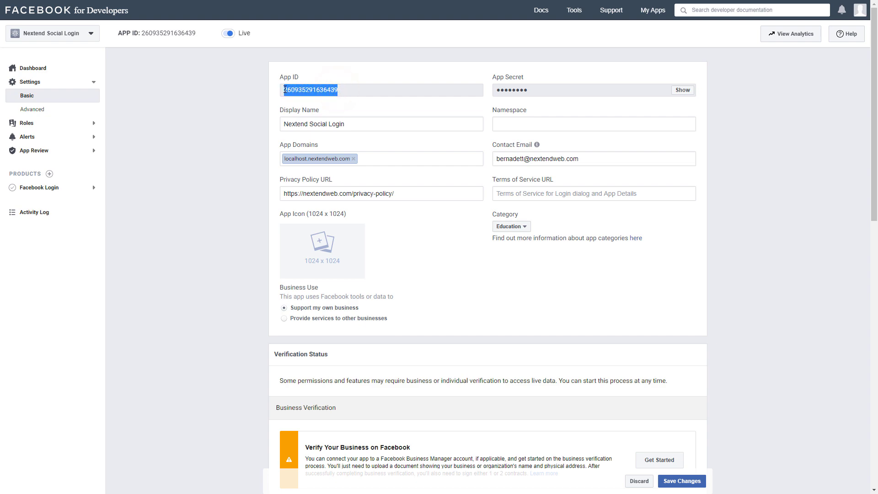
Step: Paste the Facebook App ID and App Secret into Nextend Social Login and save
{"action": "left_click", "coordinate": [292, 91]}
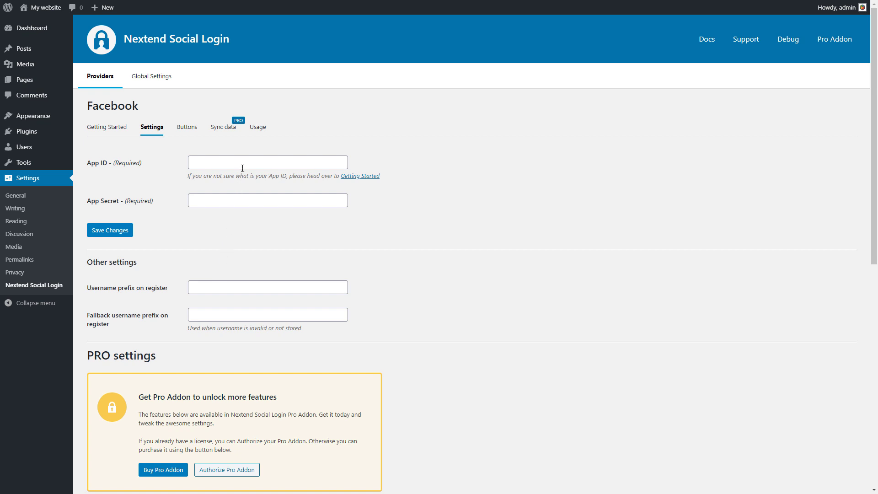
{"action": "right_click", "coordinate": [268, 161]}
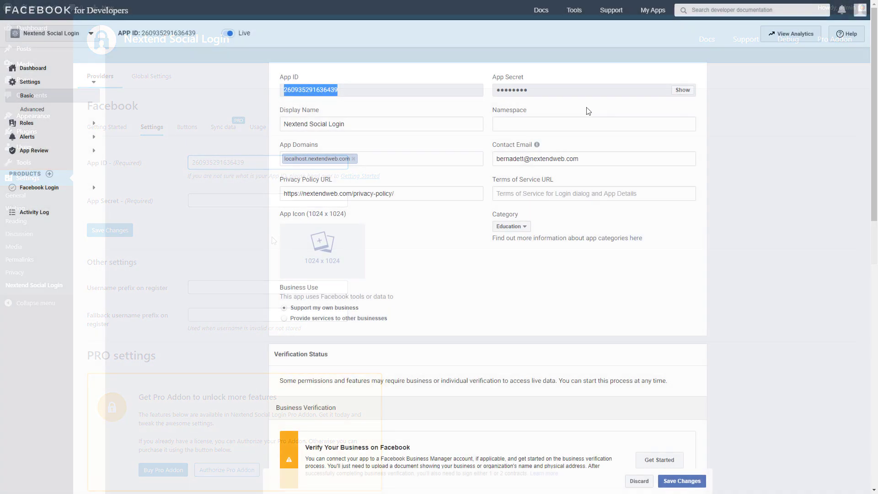
{"action": "left_click", "coordinate": [683, 90]}
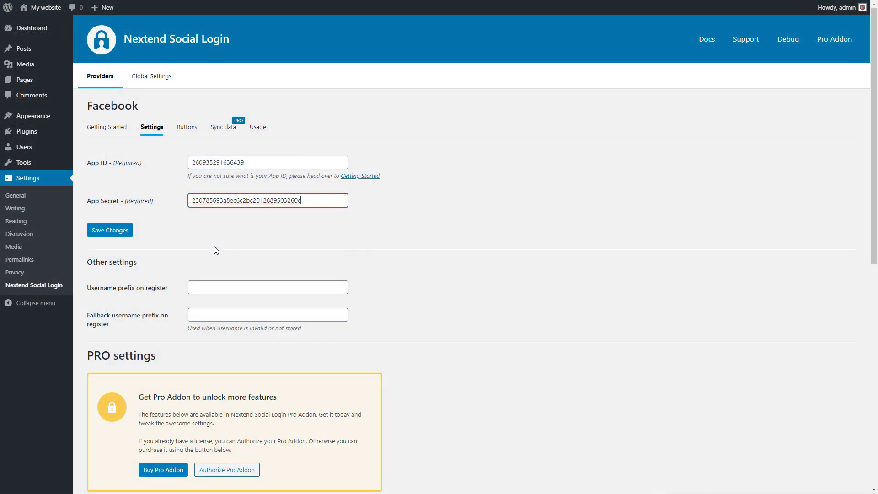
{"action": "left_click", "coordinate": [110, 230]}
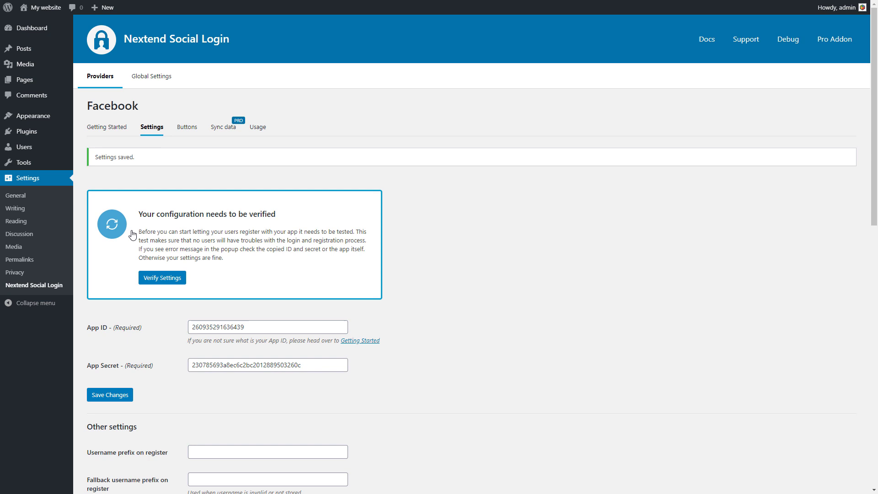
Step: Verify the Facebook settings, approve the test login in the popup, and enable the provider
{"action": "left_click", "coordinate": [162, 277]}
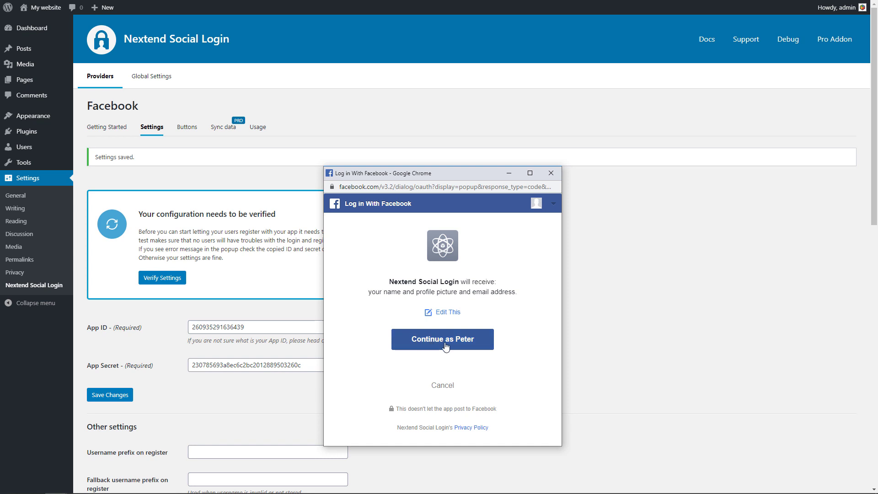
{"action": "left_click", "coordinate": [442, 339]}
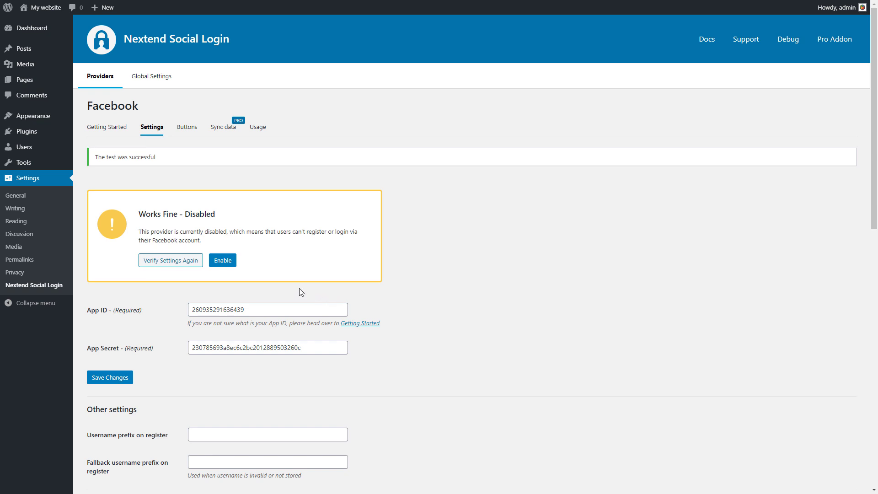
{"action": "mouse_move", "coordinate": [227, 263]}
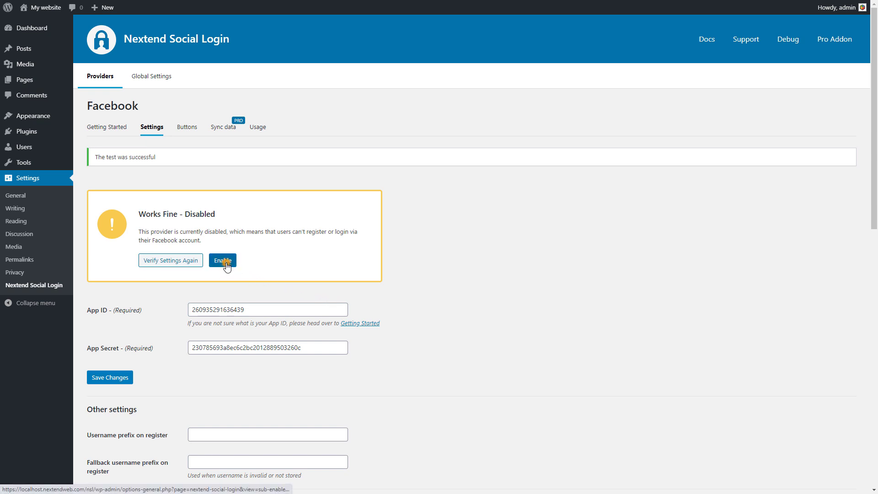
{"action": "left_click", "coordinate": [222, 261]}
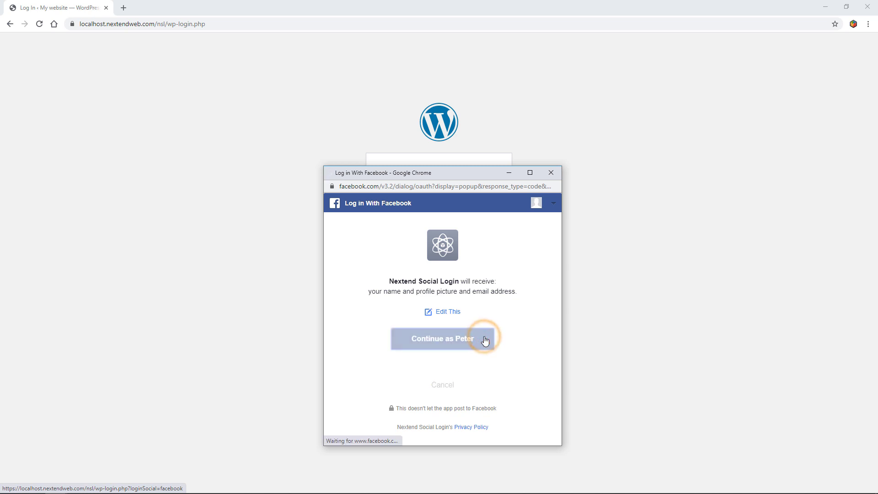
Step: Approve the Facebook popup to log in to the site as admin
{"action": "left_click", "coordinate": [442, 339]}
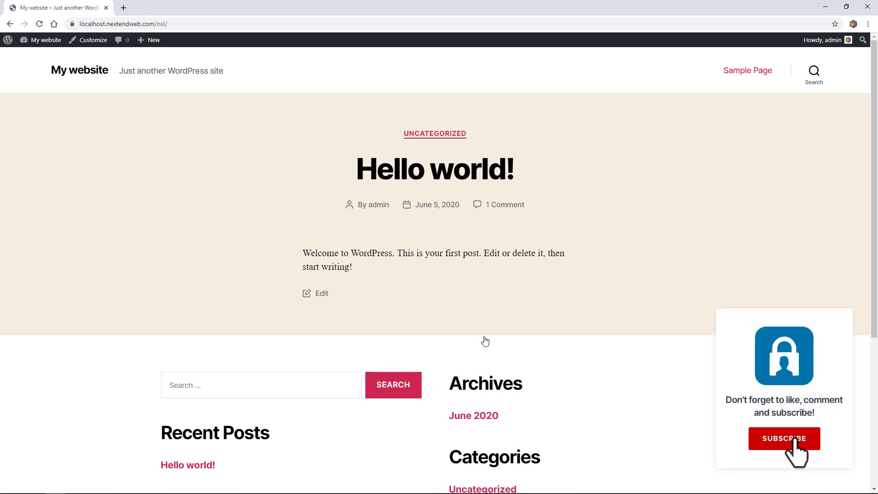
{"action": "left_click", "coordinate": [784, 439]}
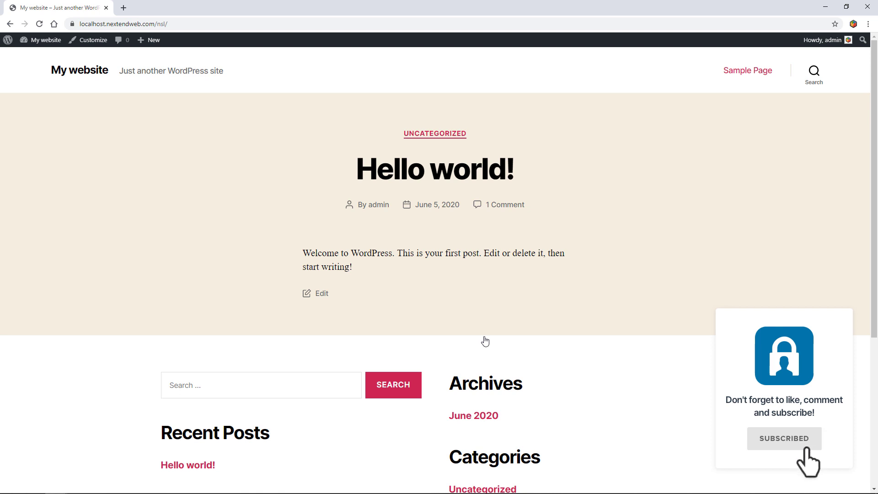